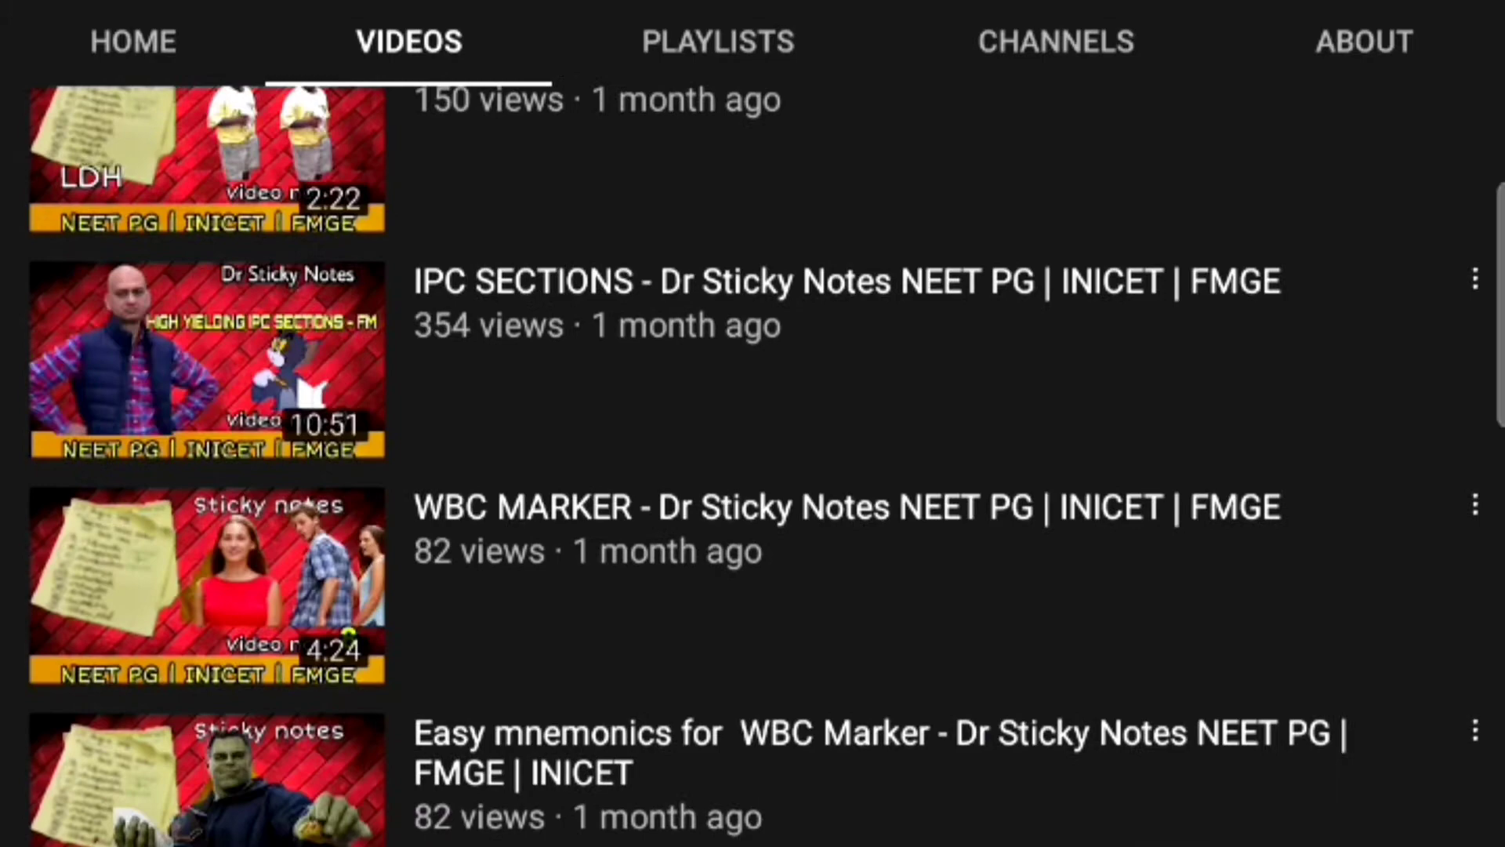
Browse the channel's Playlists, then return to Home and scroll to the Shorts and Uploads sections.
{"action": "left_click", "coordinate": [715, 41]}
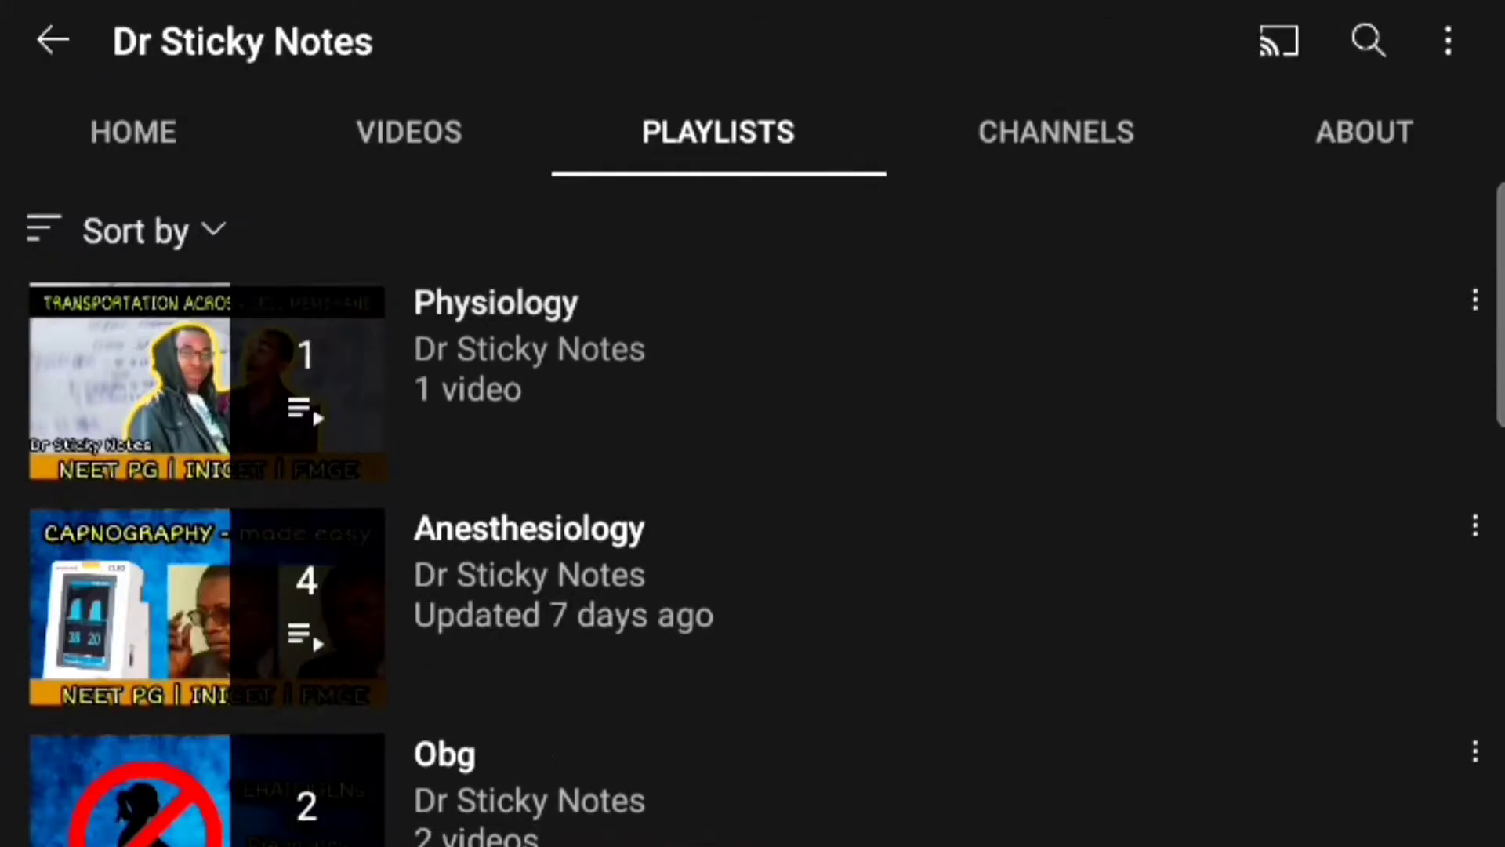
{"action": "left_click", "coordinate": [132, 131]}
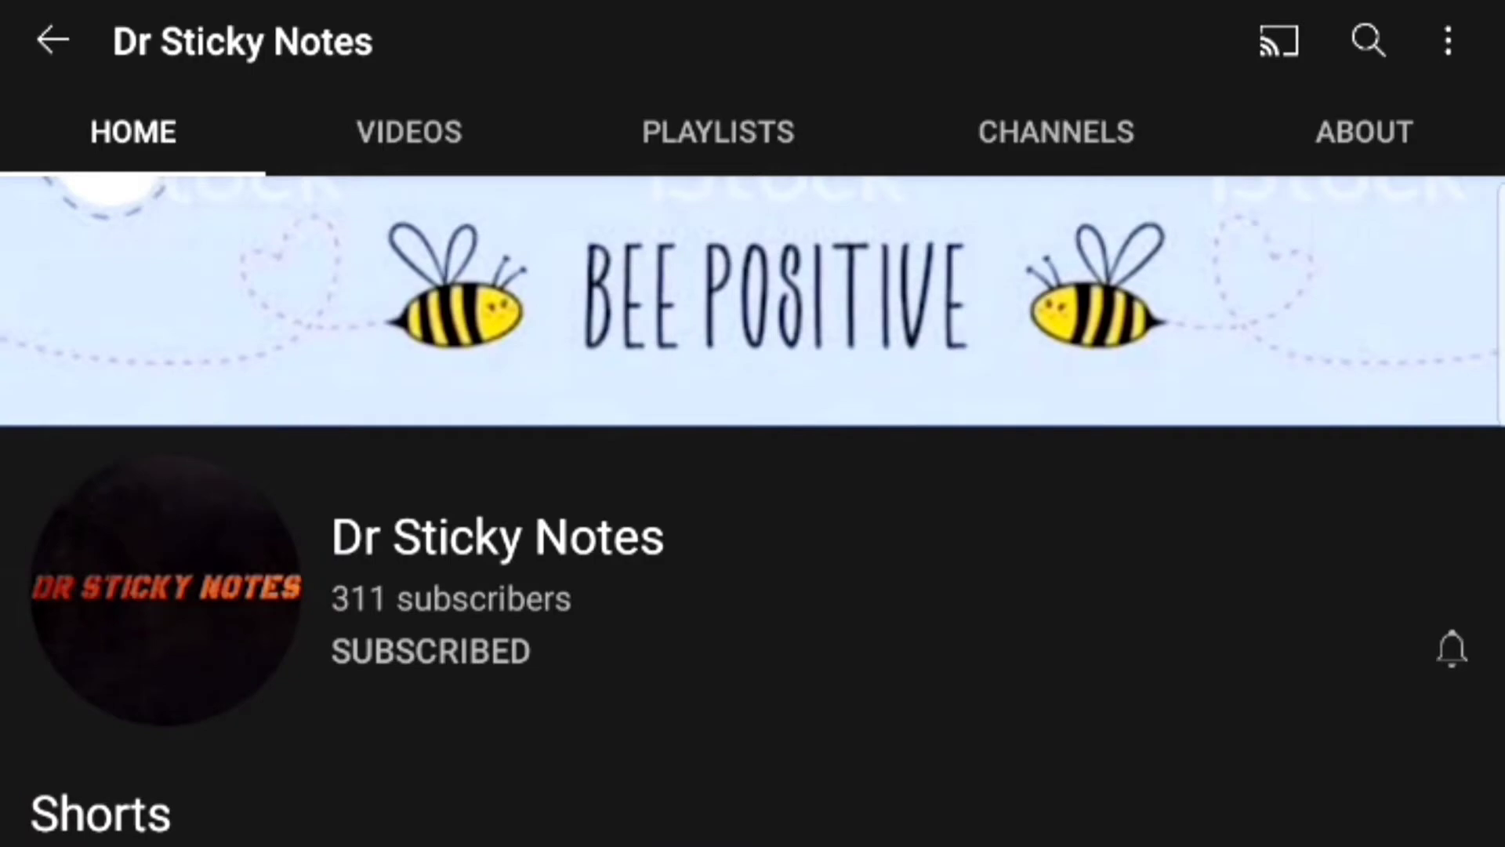
{"action": "scroll", "scroll_direction": "down", "scroll_amount": 3}
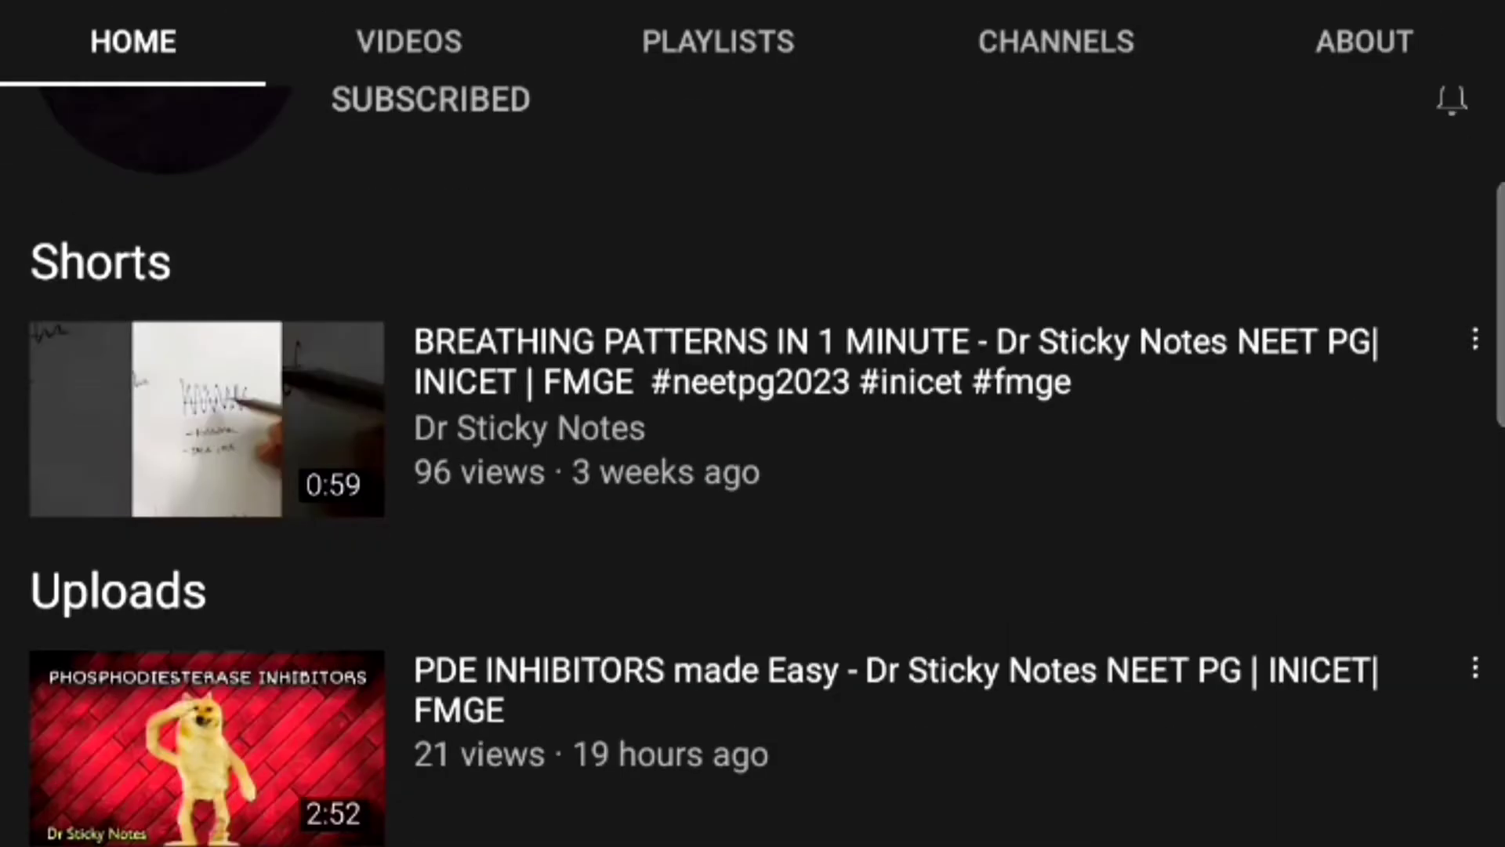